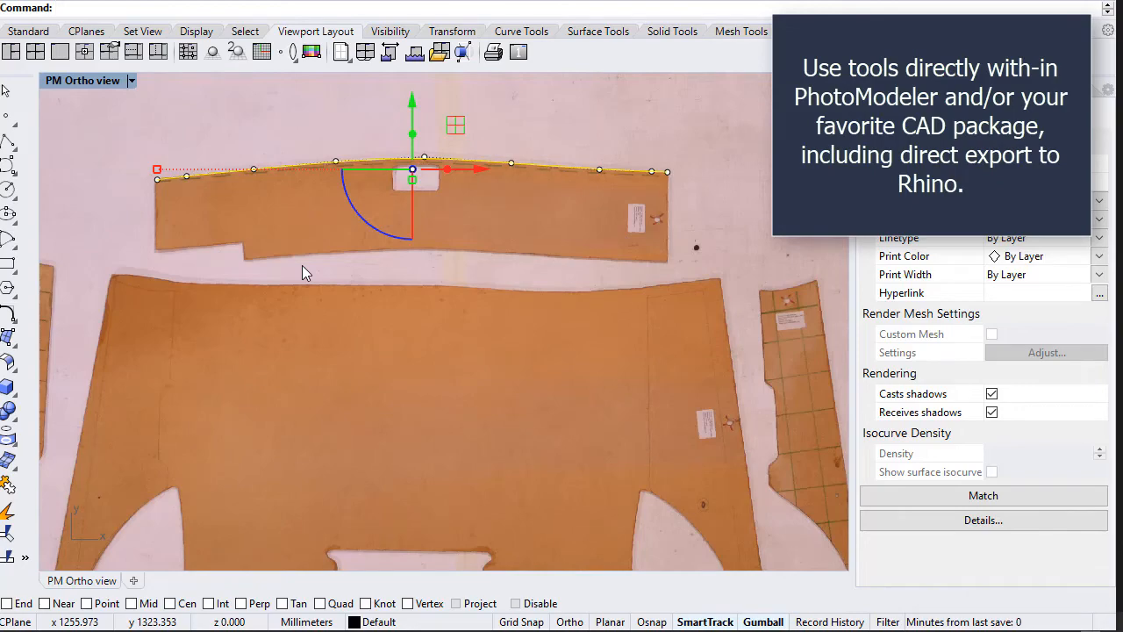
mouse_move(354, 274)
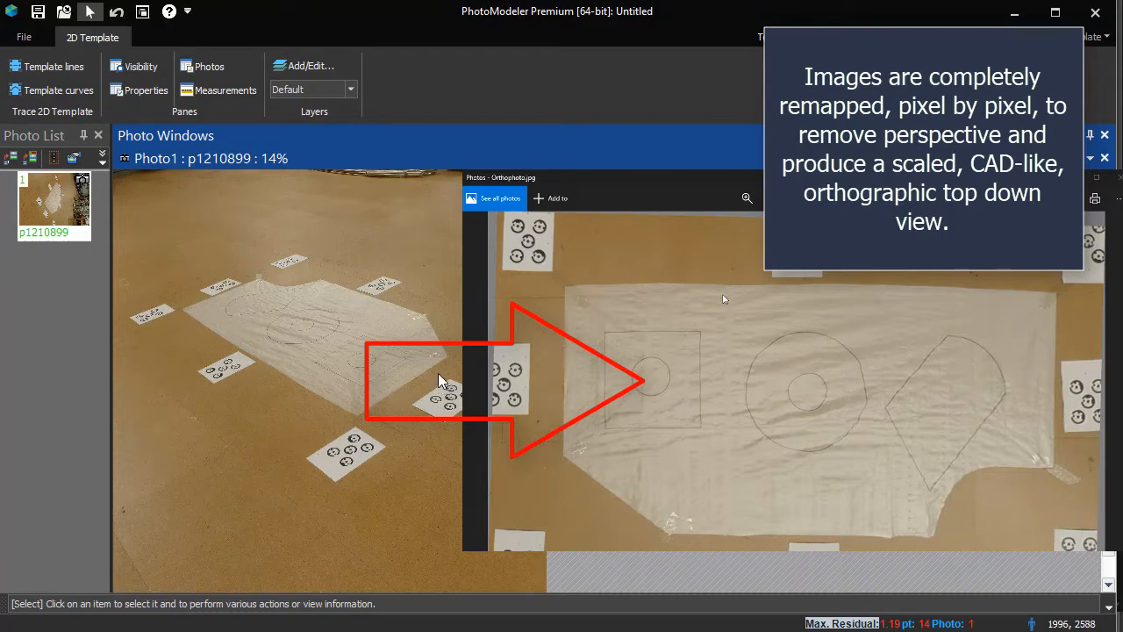
mouse_move(727, 299)
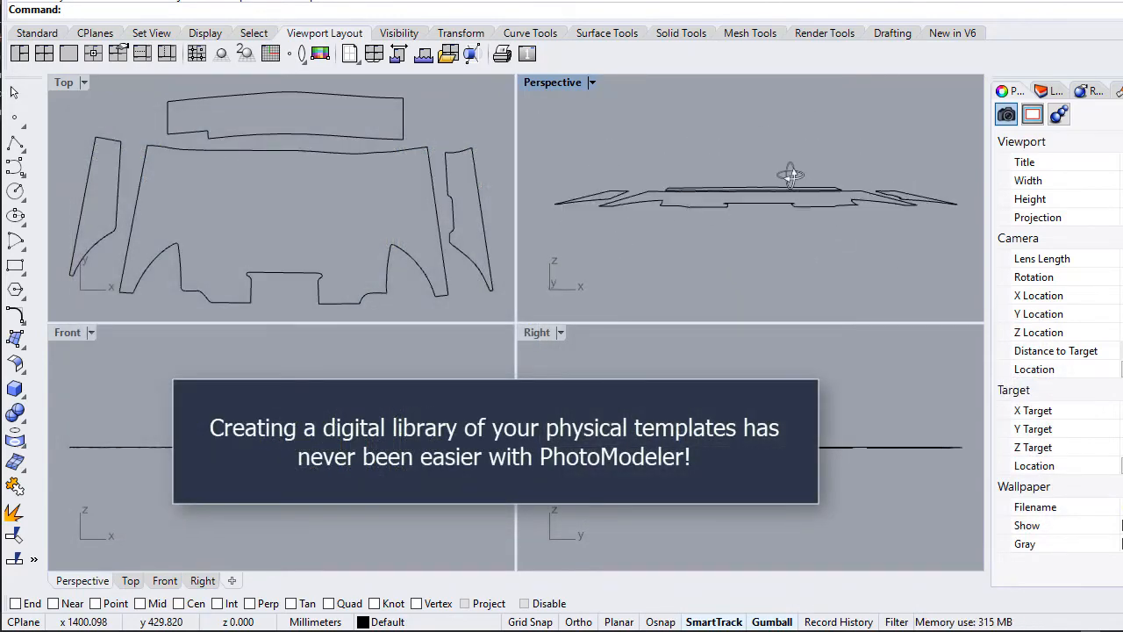
Orbit the Perspective viewport to view the imported template outline curves from above.
drag(790, 176, 828, 214)
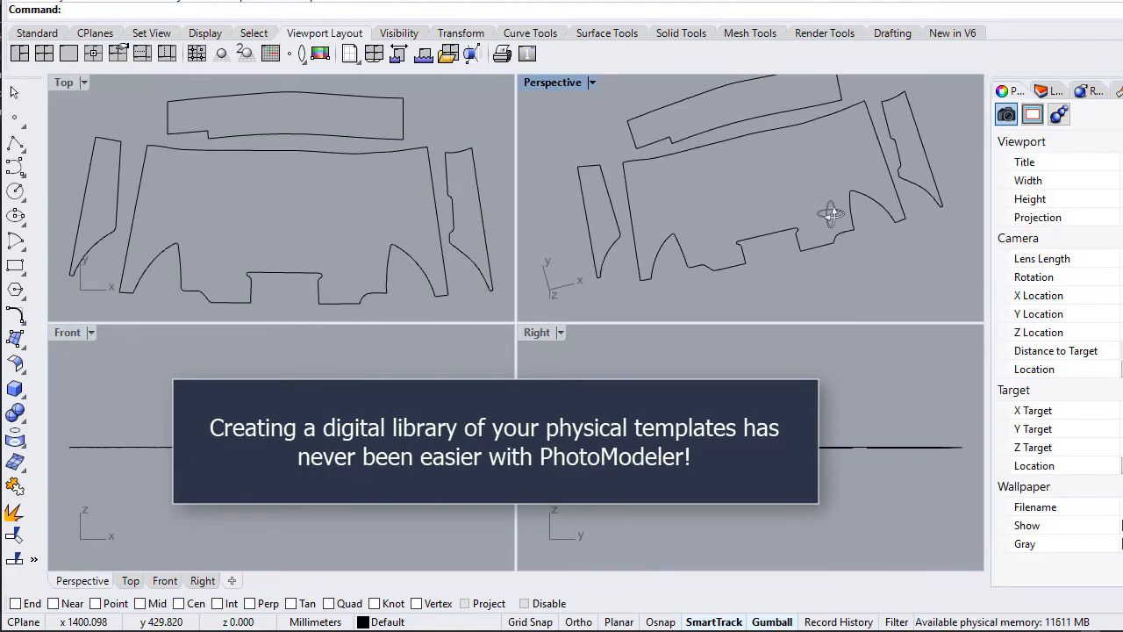